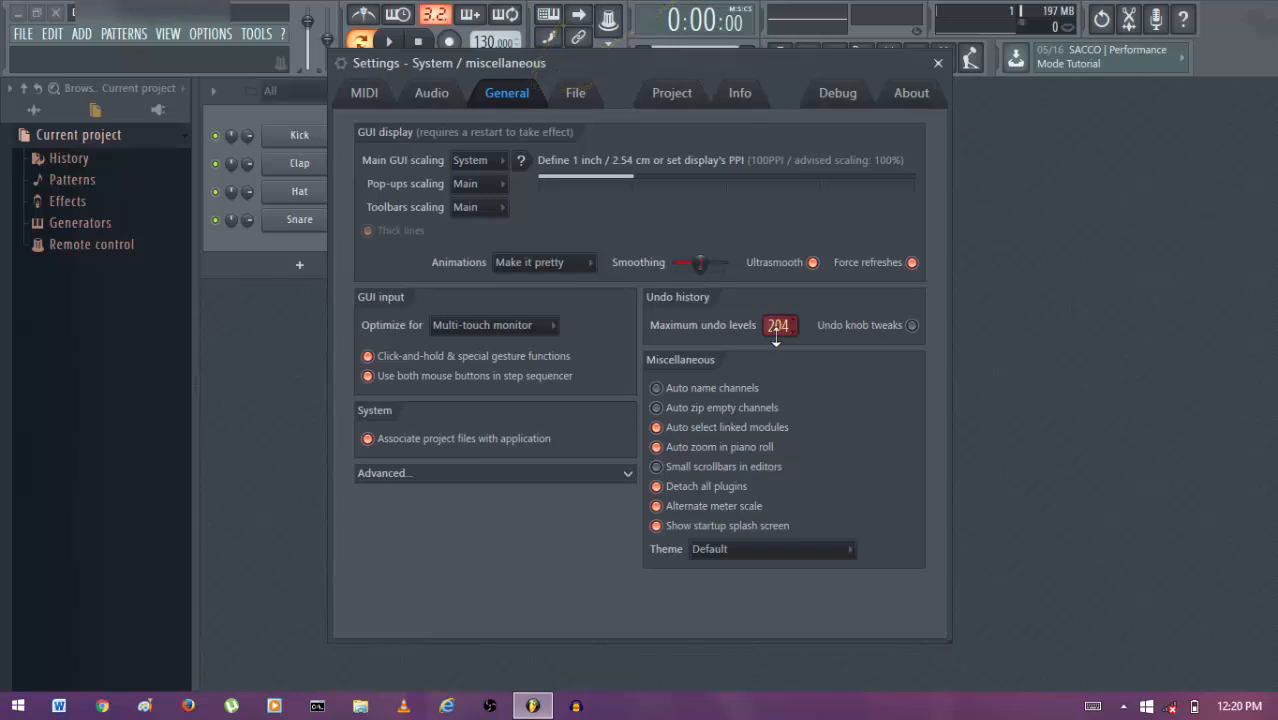
Set Maximum undo levels to 222 in General settings and close Settings.
left_click_drag(778, 325, 778, 305)
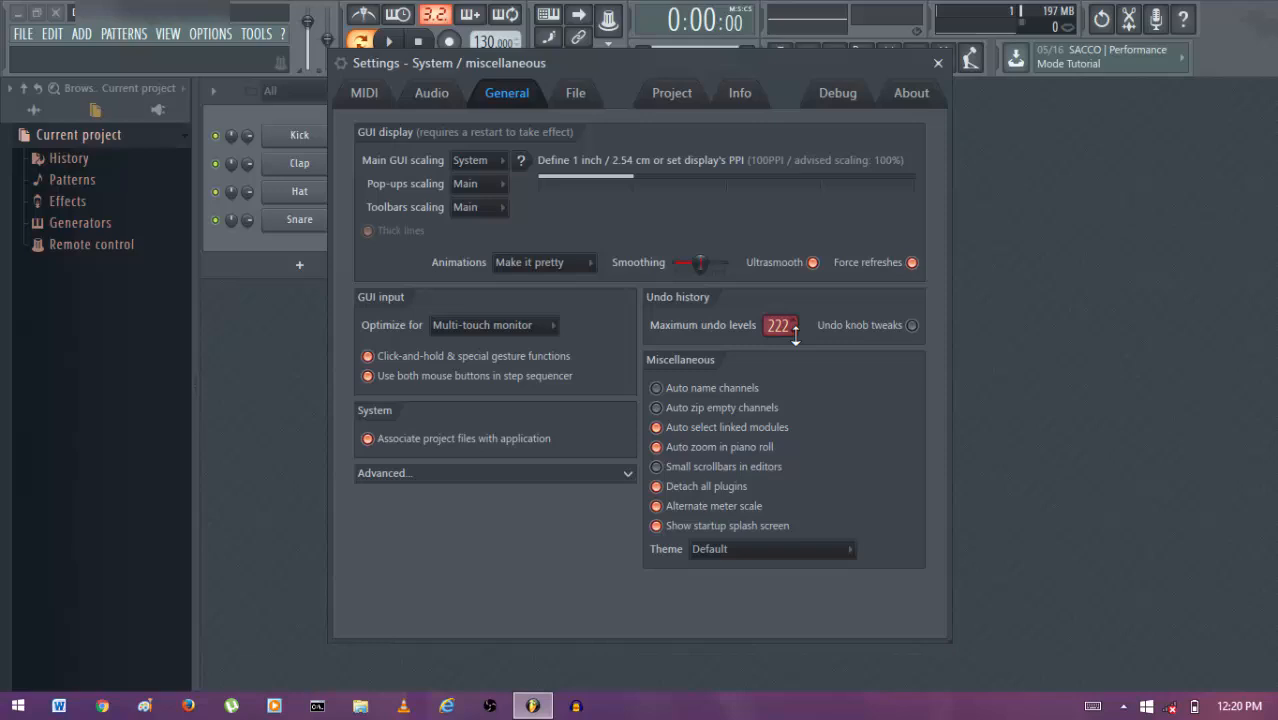
left_click(933, 62)
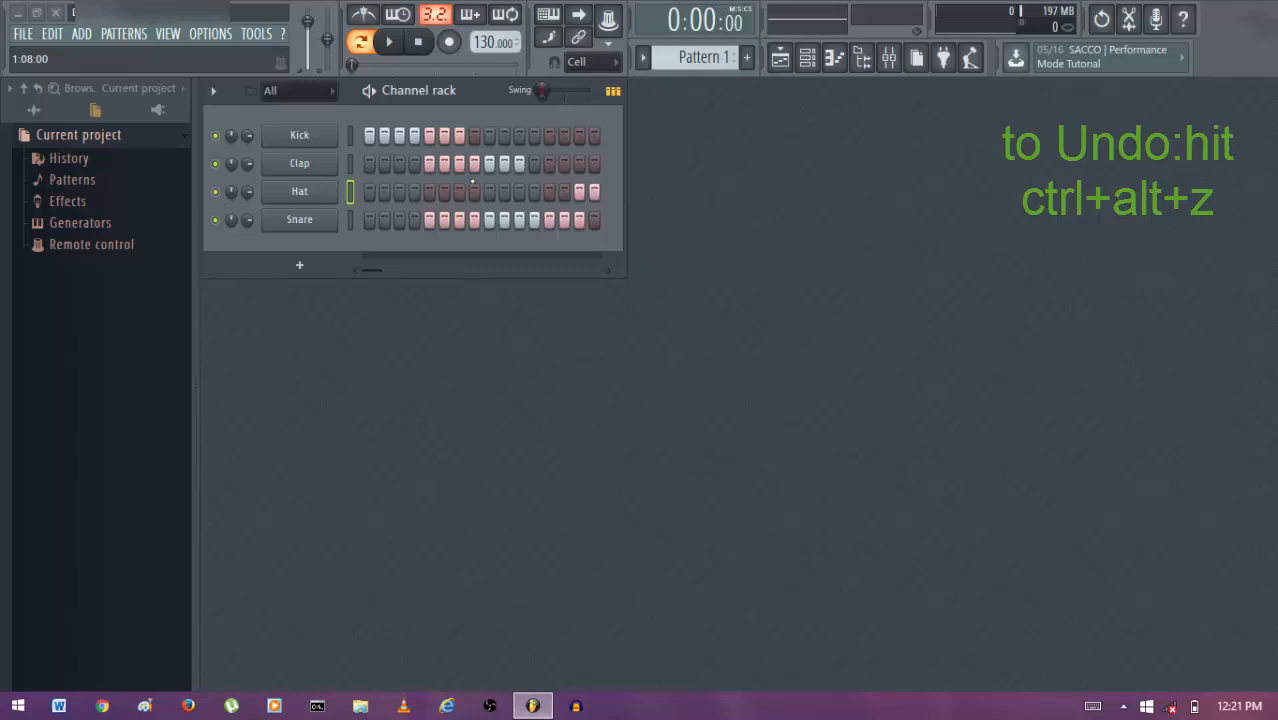
Undo the Kick, Clap, Hat and Snare step edits, then open the Kick channel settings.
key("ctrl+alt+z")
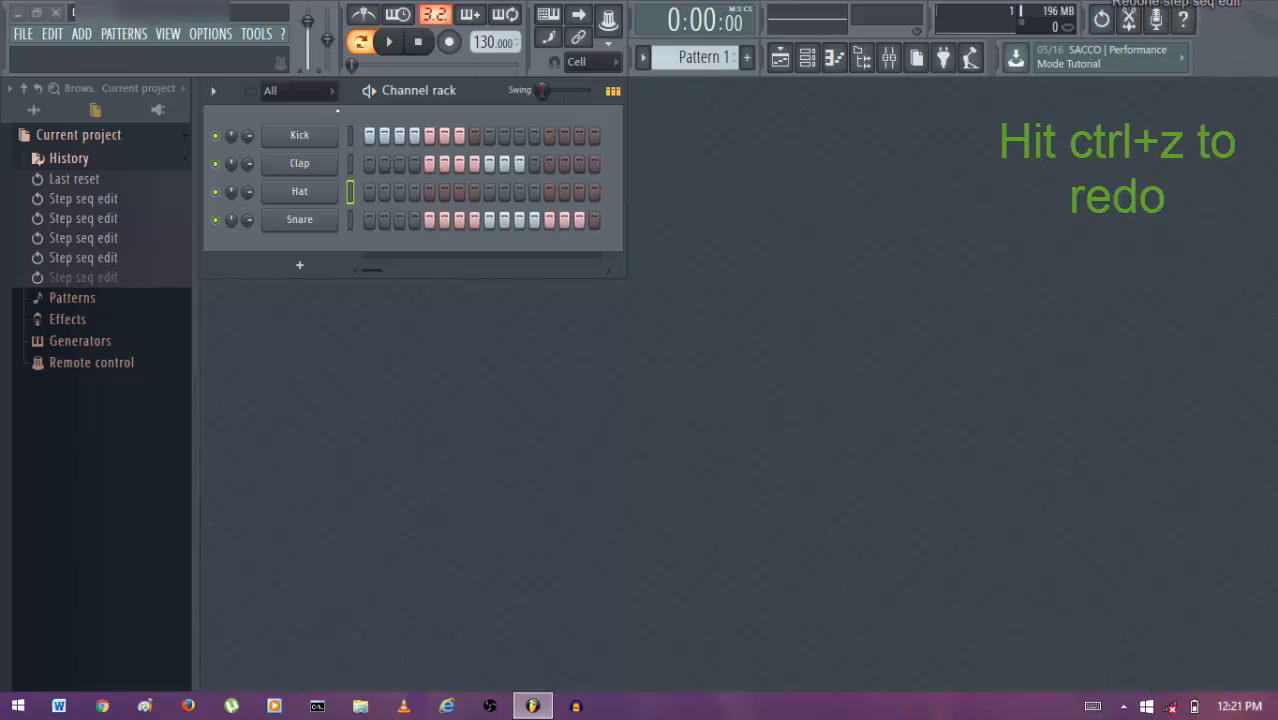
left_click(299, 135)
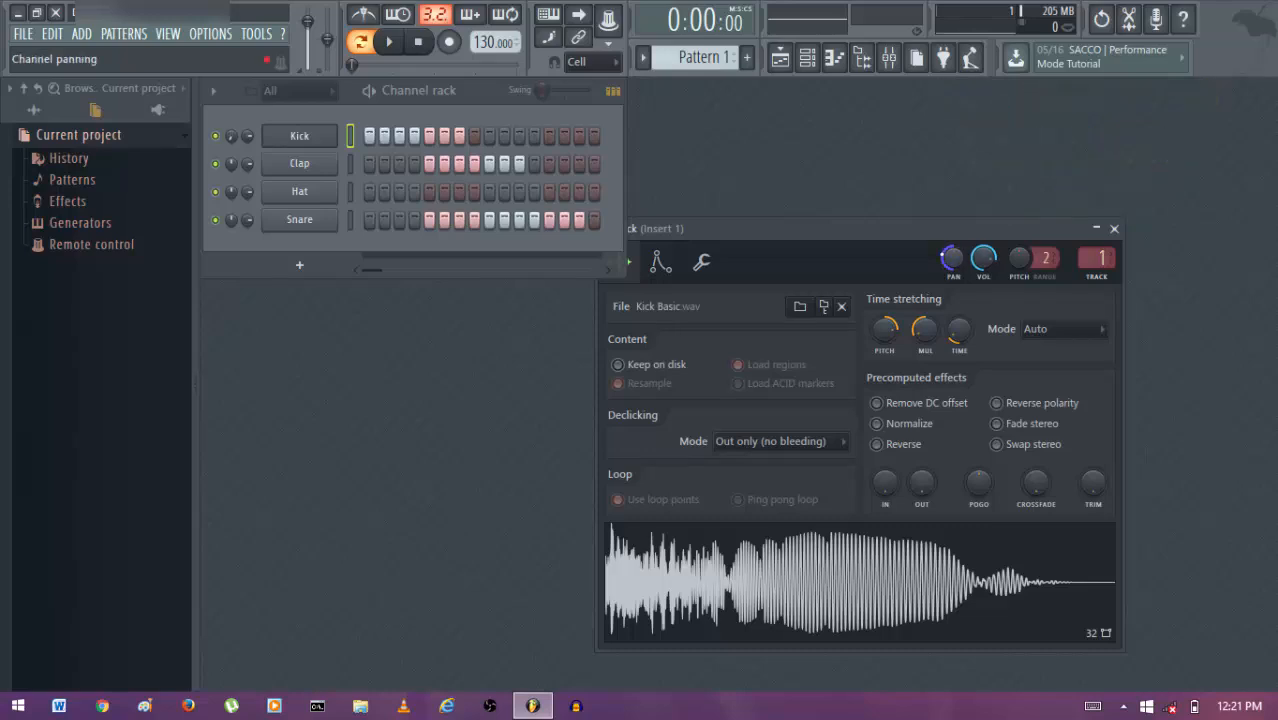
Undo the Kick sampler's time-stretch and pitch knob tweaks.
key("ctrl+alt+z")
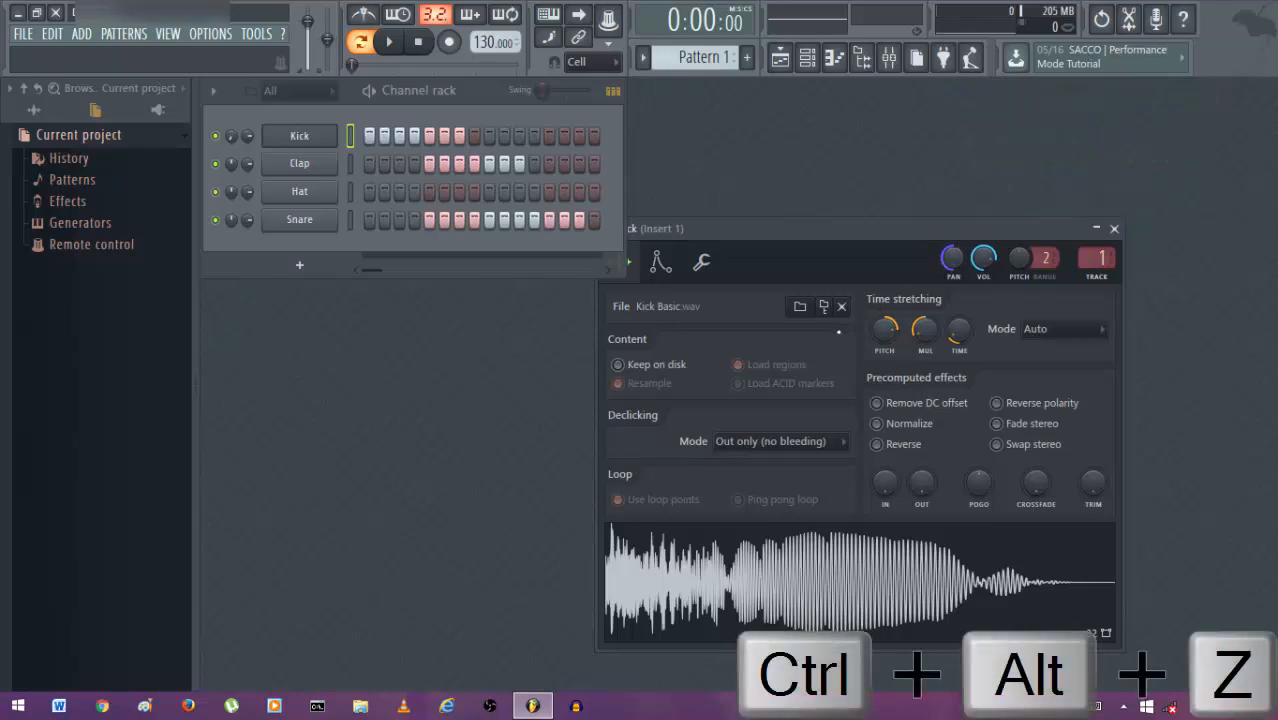
right_click(299, 135)
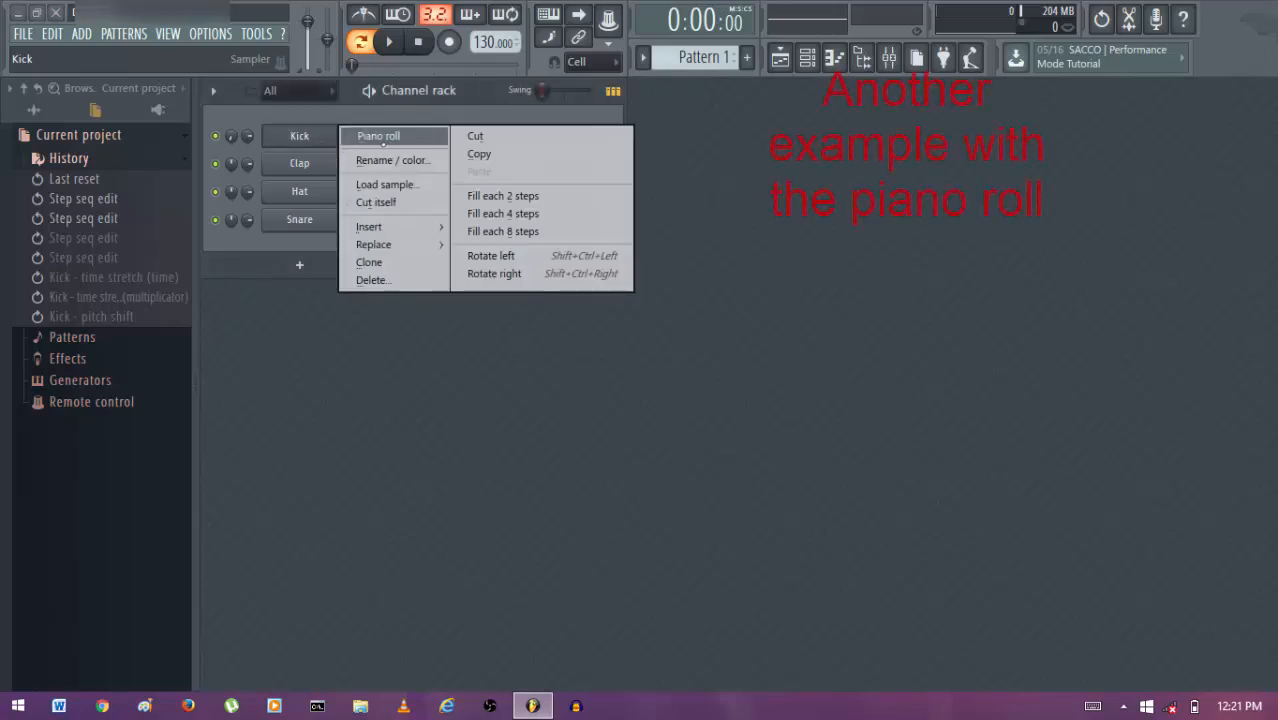
Open the Kick channel in the piano roll, then close the editor.
left_click(378, 135)
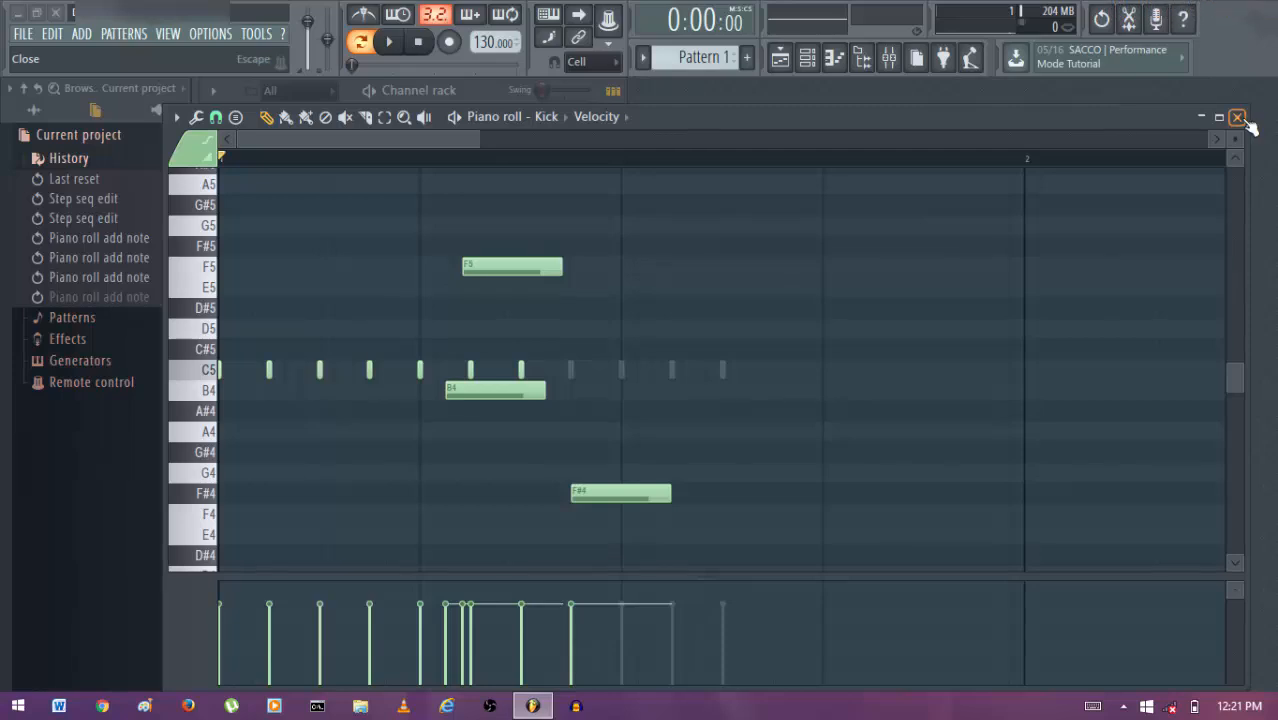
left_click(1238, 115)
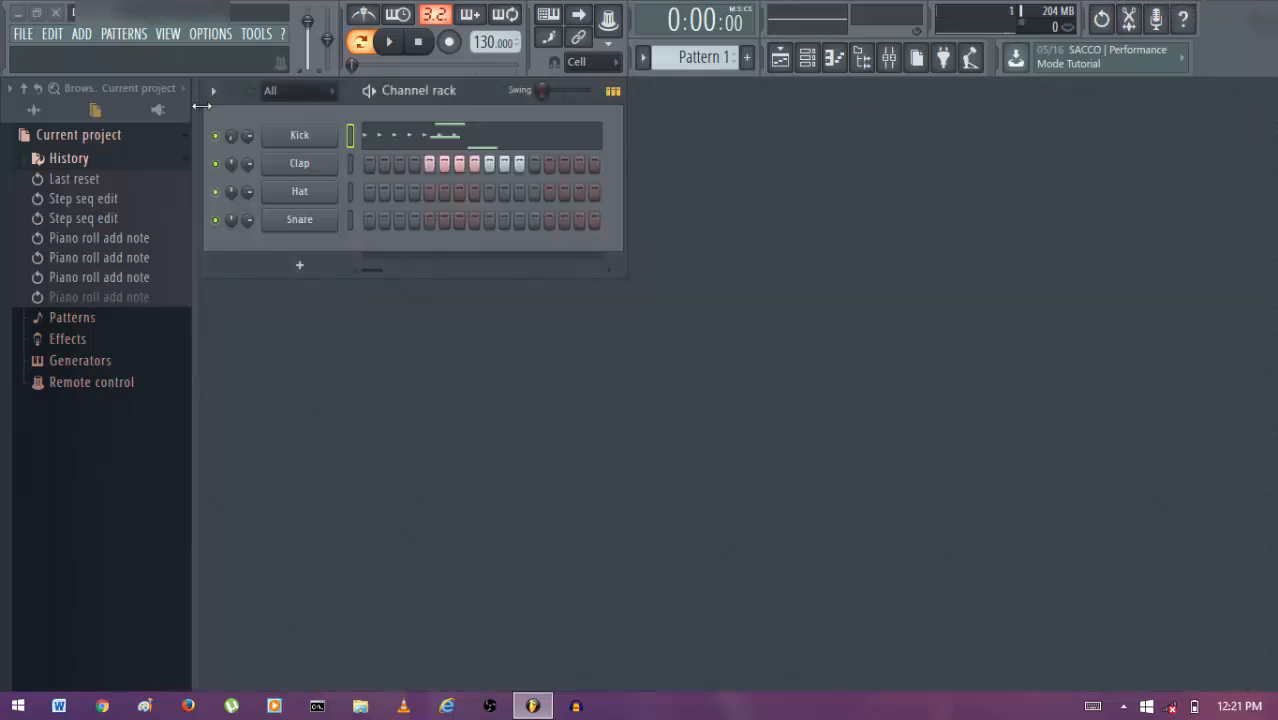